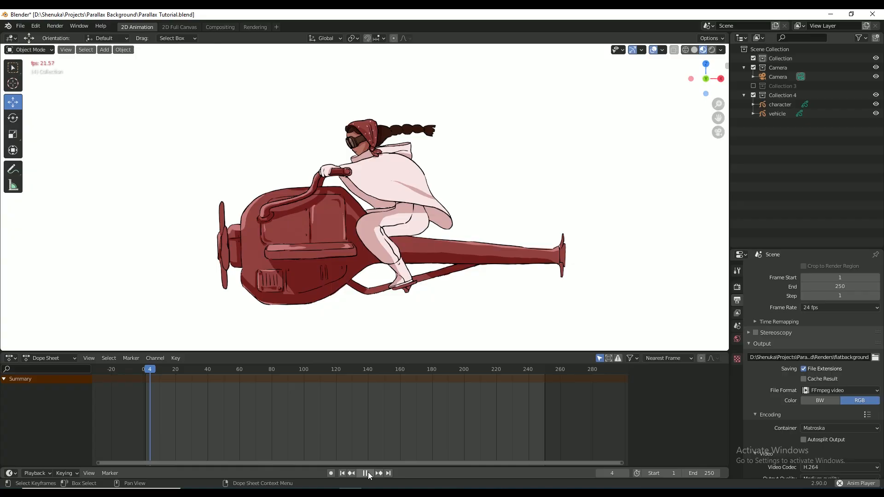
# Stop the character playback and save the ground-only painting as a new file.
pyautogui.click(364, 473)
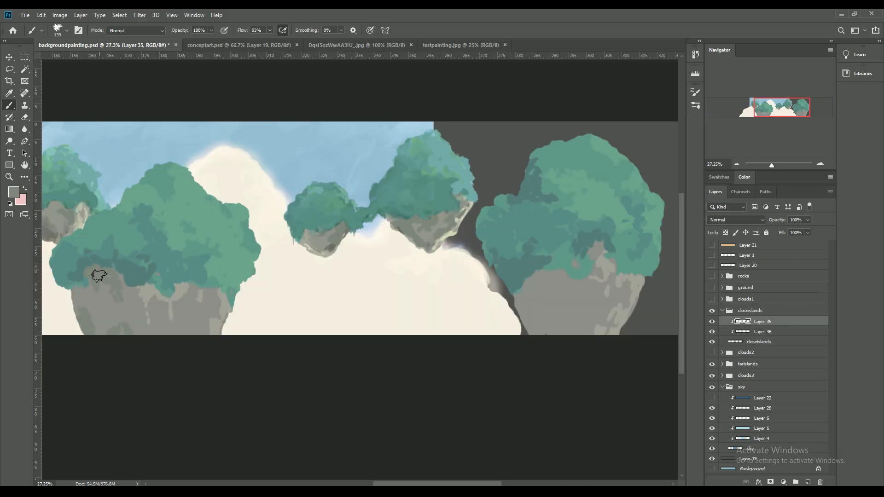
pyautogui.click(25, 15)
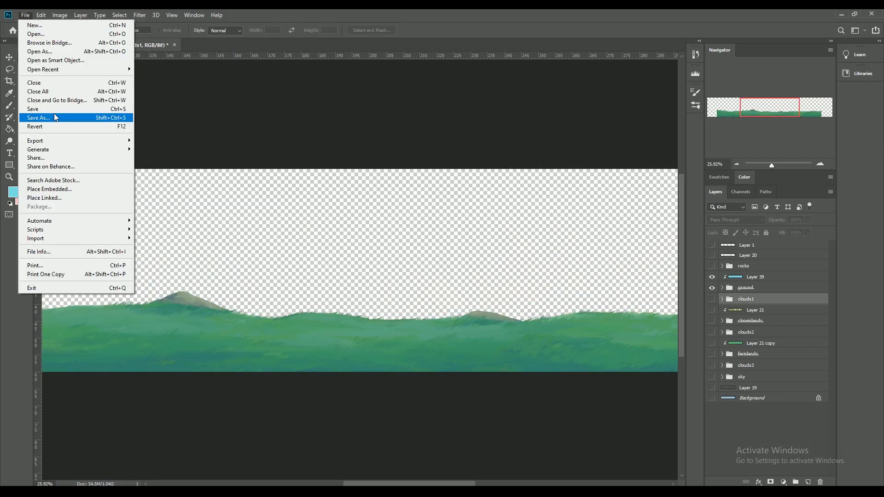
pyautogui.click(38, 117)
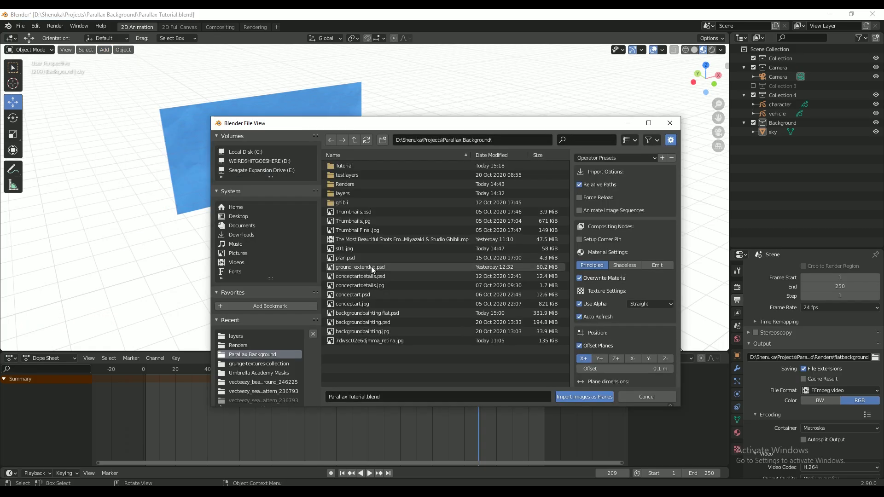
# Import ground_extended.psd as an image plane.
pyautogui.click(361, 267)
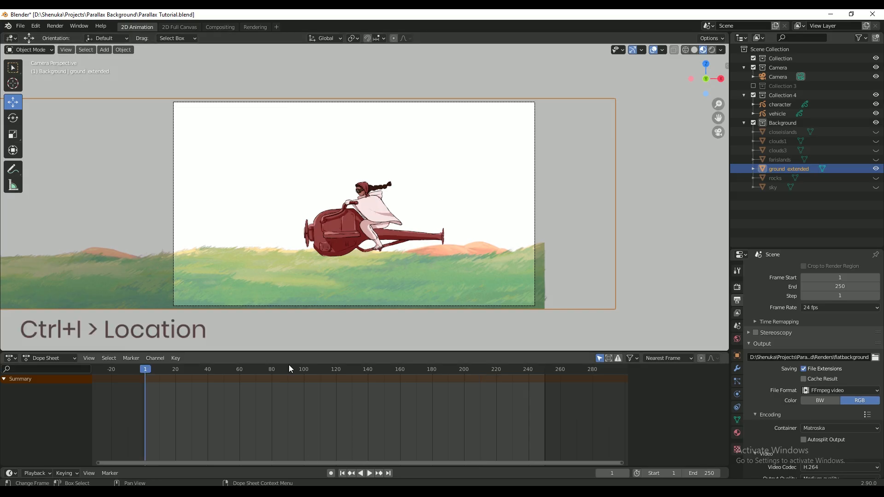
# Insert a location keyframe on the ground plane.
pyautogui.press('ctrl+i')
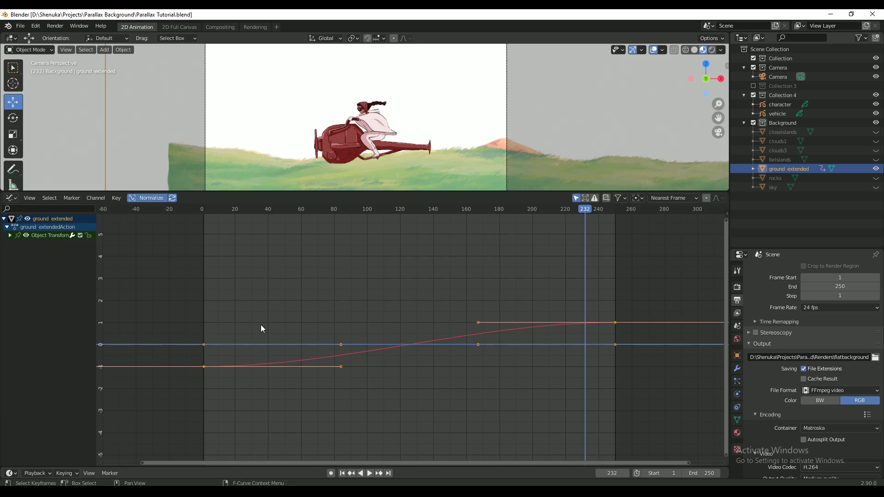
pyautogui.moveTo(539, 321)
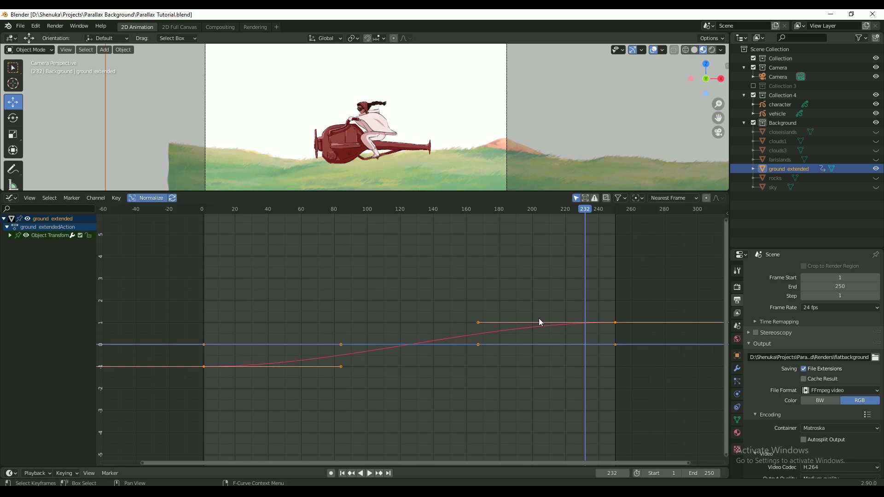
pyautogui.moveTo(268, 368)
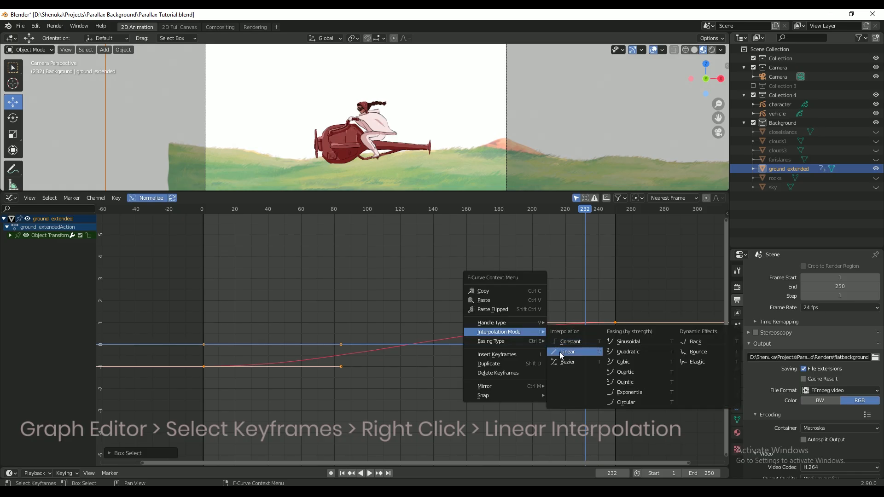
# Set the ground plane's keyframe interpolation to Linear.
pyautogui.click(567, 352)
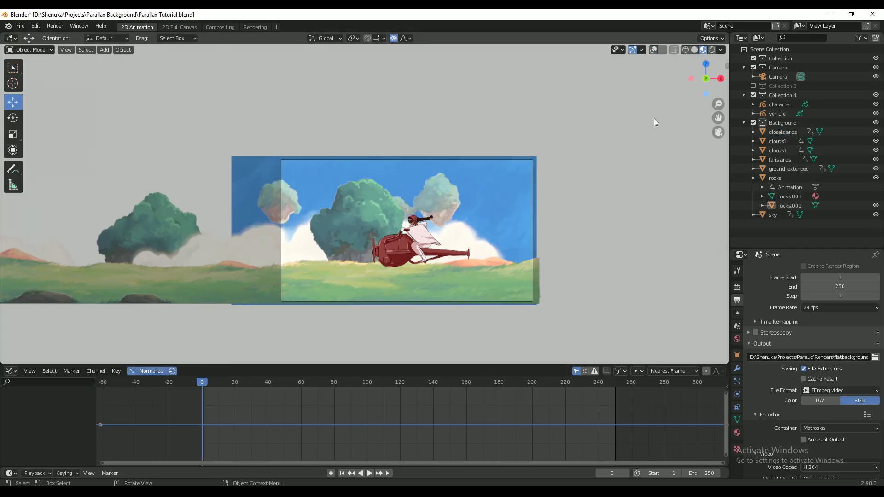
# Play the animation to preview the background layers scrolling at different speeds.
pyautogui.click(368, 473)
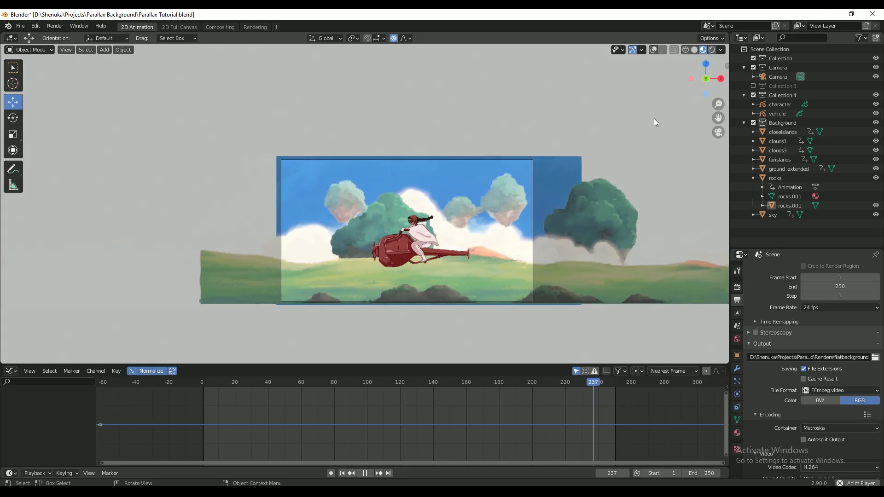